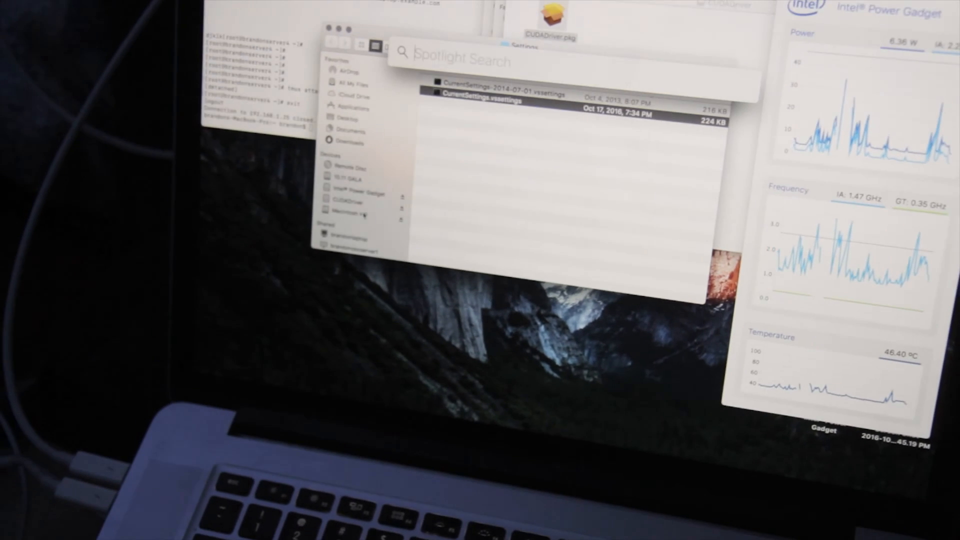
Step: Search Spotlight for Disk Utility, starting with 'd'
{"action": "type", "text": "d"}
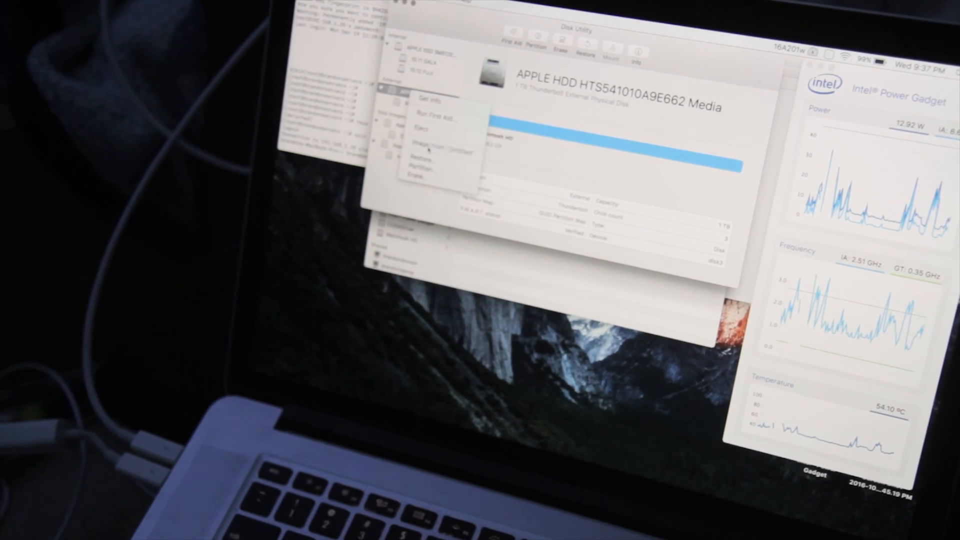
Step: Choose Image from the APPLE HDD's context menu to begin a read-only image in Documents
{"action": "left_click", "coordinate": [427, 153]}
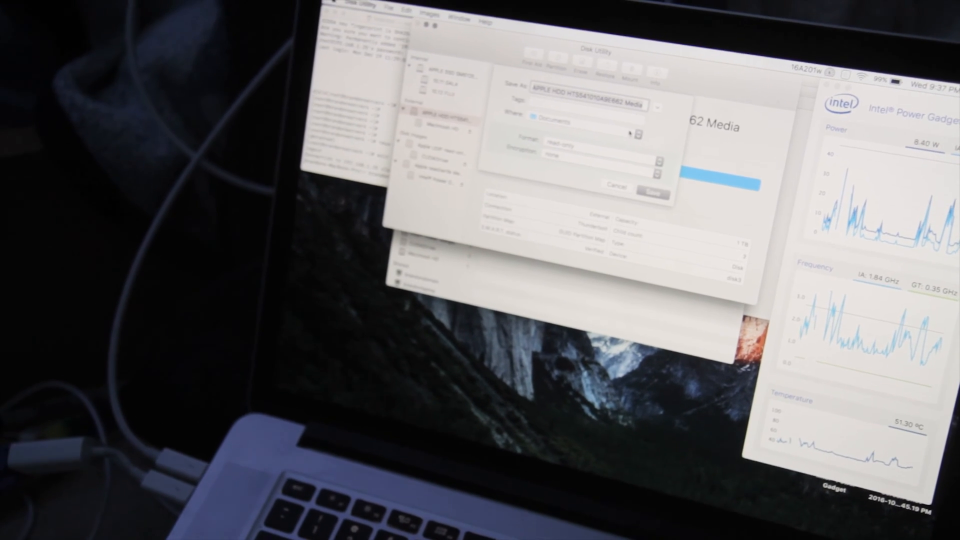